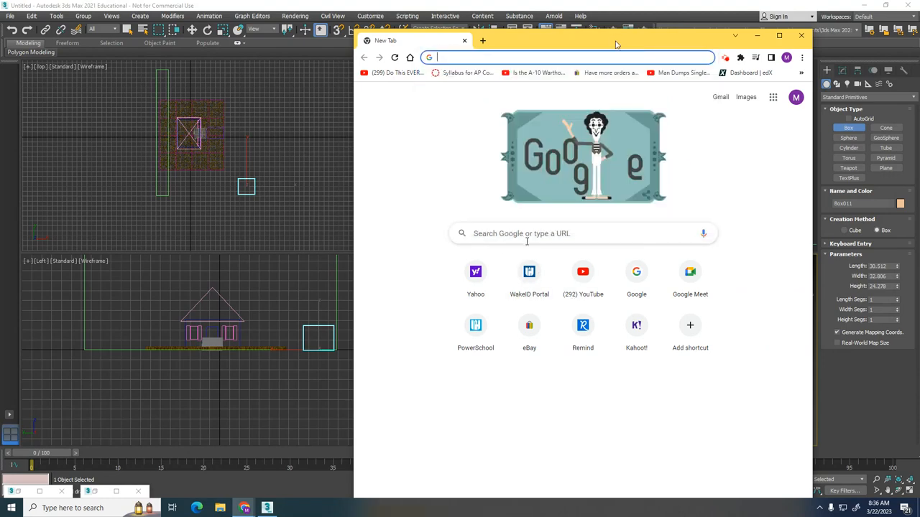
- Search Google Images for 'roof texture' and browse the tile results
{"action": "type", "text": "windows"}
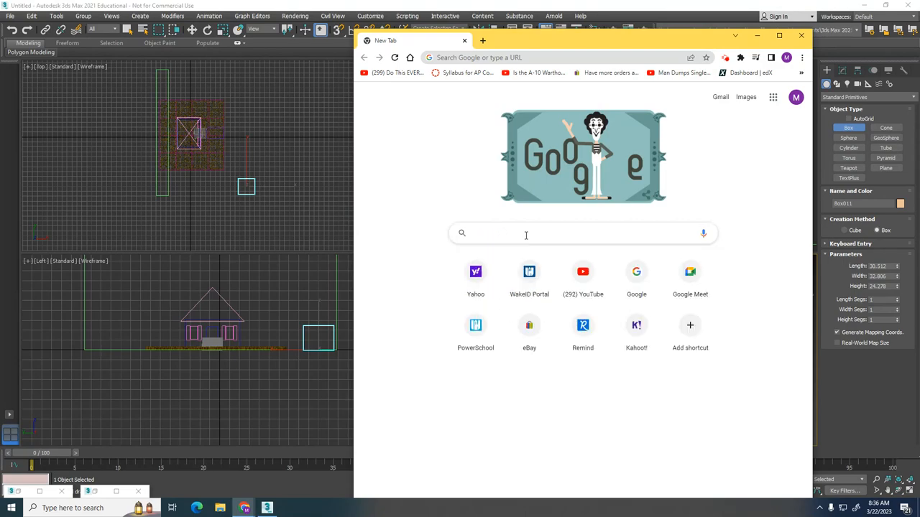
{"action": "type", "text": "roof texture"}
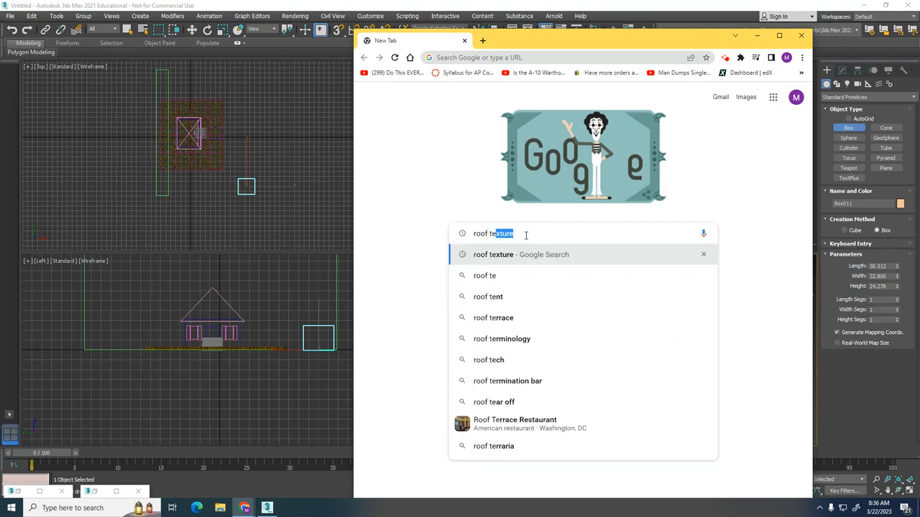
{"action": "key", "text": "Return"}
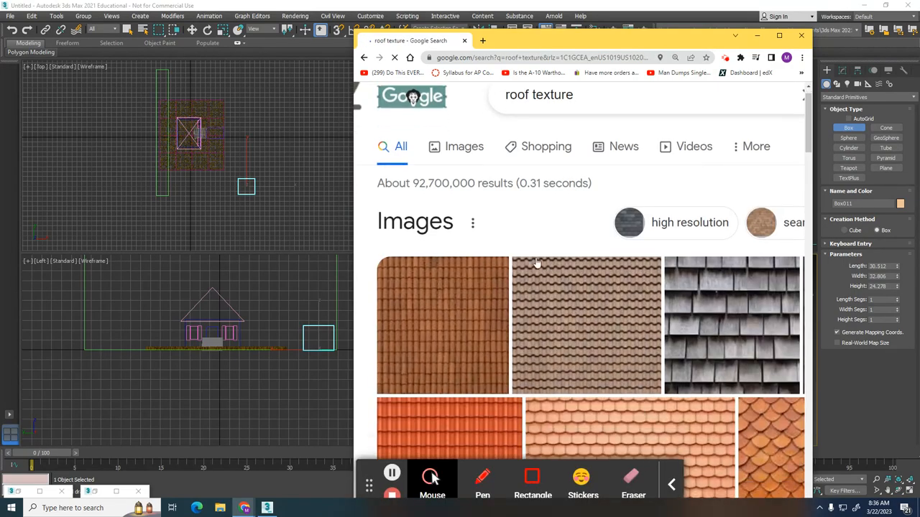
{"action": "scroll", "scroll_direction": "down", "scroll_amount": 3}
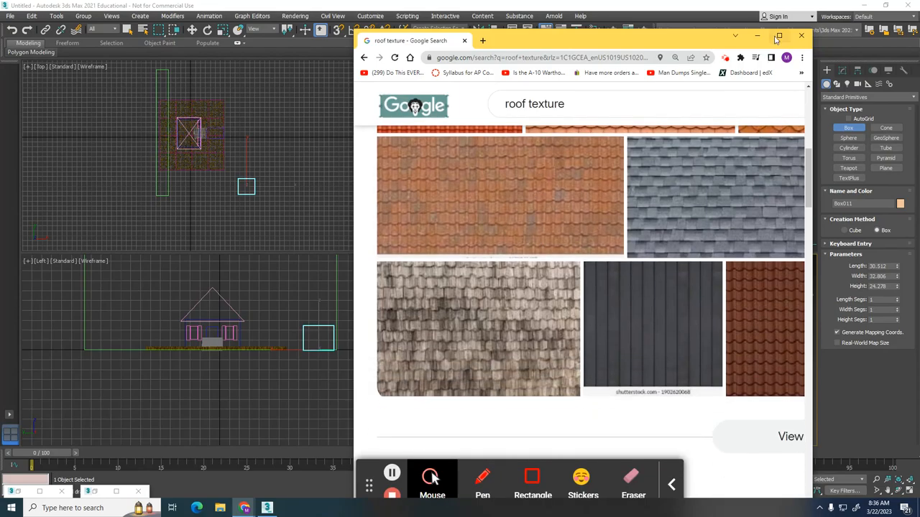
{"action": "left_click", "coordinate": [779, 36]}
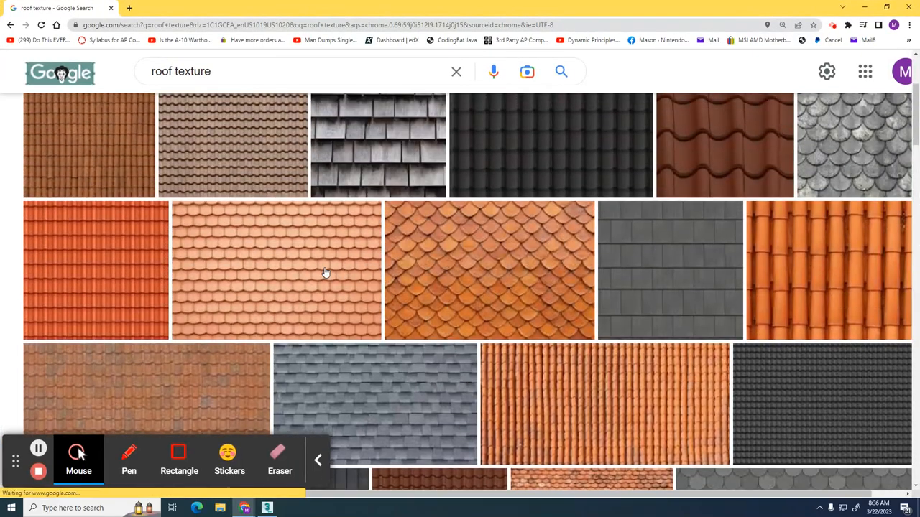
- Save the orange roof-tile image to the Downloads folder
{"action": "right_click", "coordinate": [276, 271]}
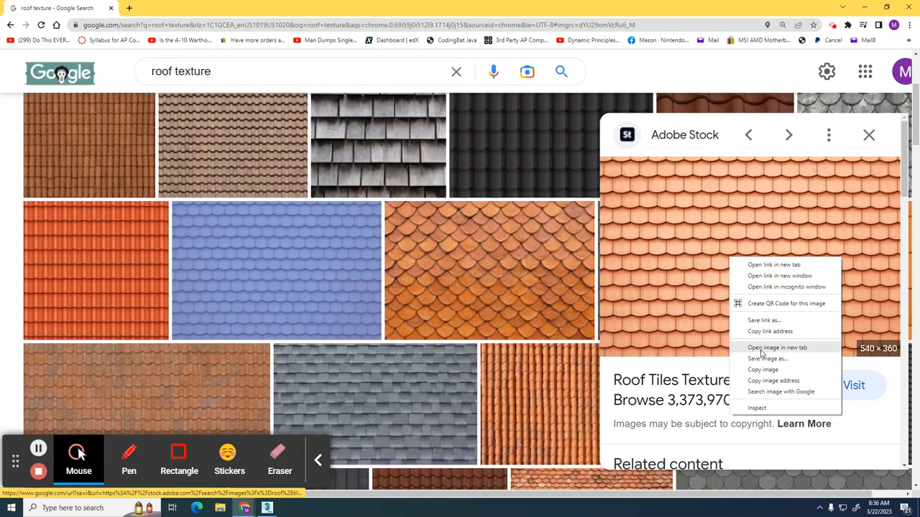
{"action": "left_click", "coordinate": [767, 359]}
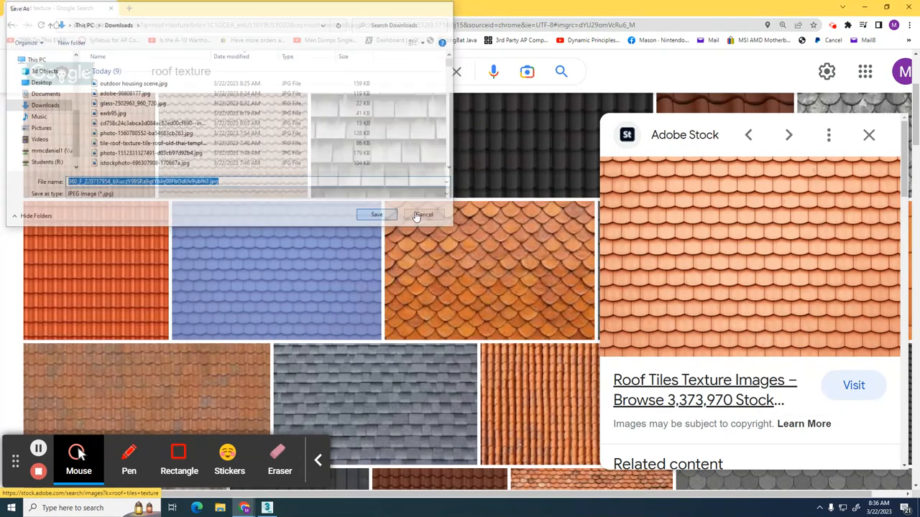
{"action": "left_click", "coordinate": [423, 214]}
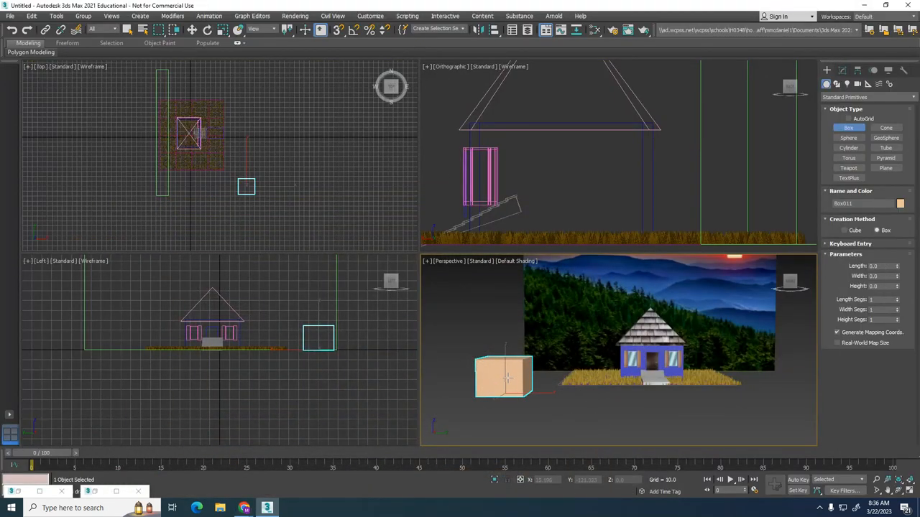
- Convert the box beside the house to an Editable Poly via the quad menu
{"action": "right_click", "coordinate": [503, 376]}
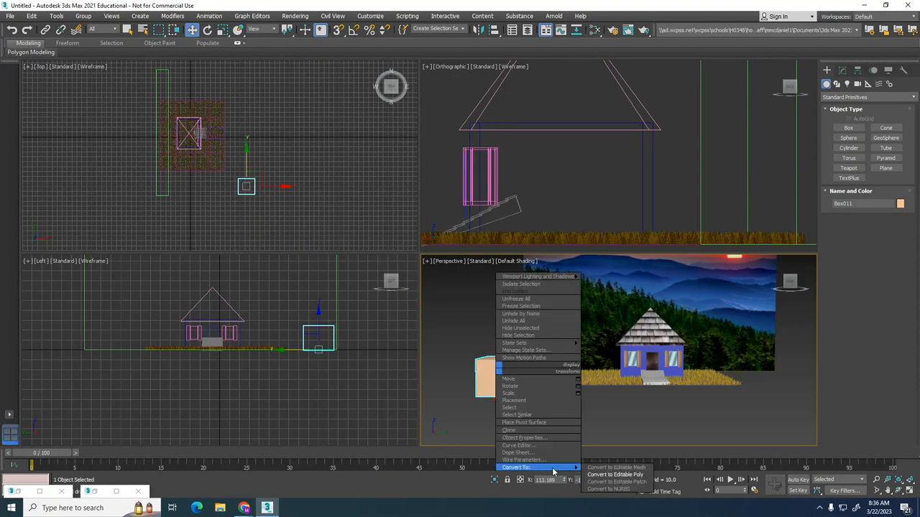
{"action": "left_click", "coordinate": [615, 474]}
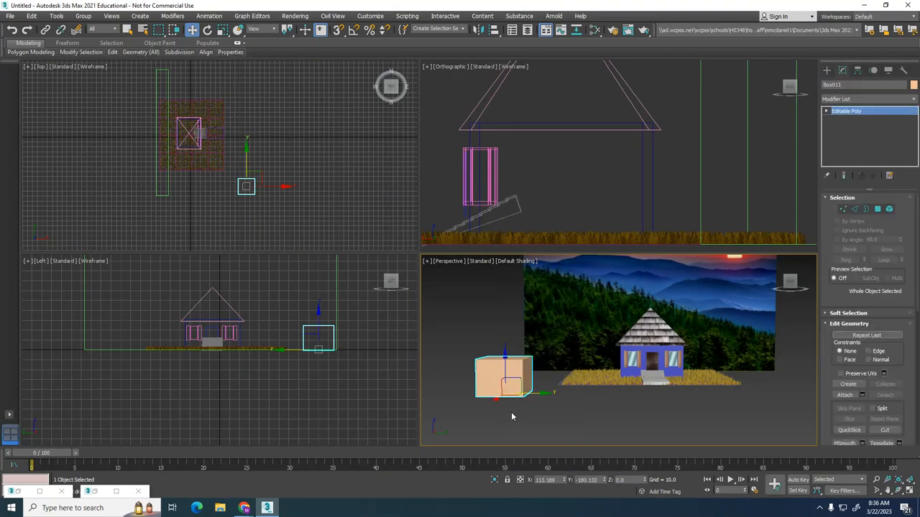
- Launch the Slate Material Editor from the Rendering menu
{"action": "left_click", "coordinate": [295, 16]}
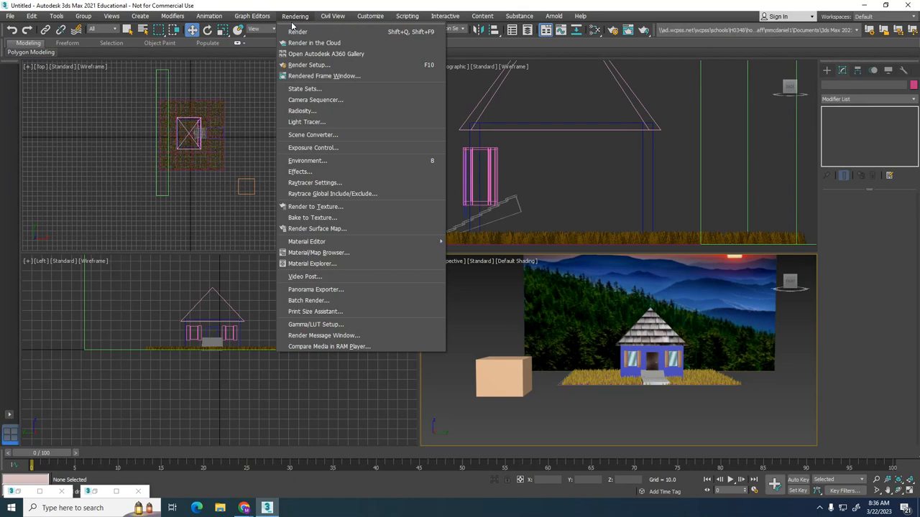
{"action": "mouse_move", "coordinate": [308, 242]}
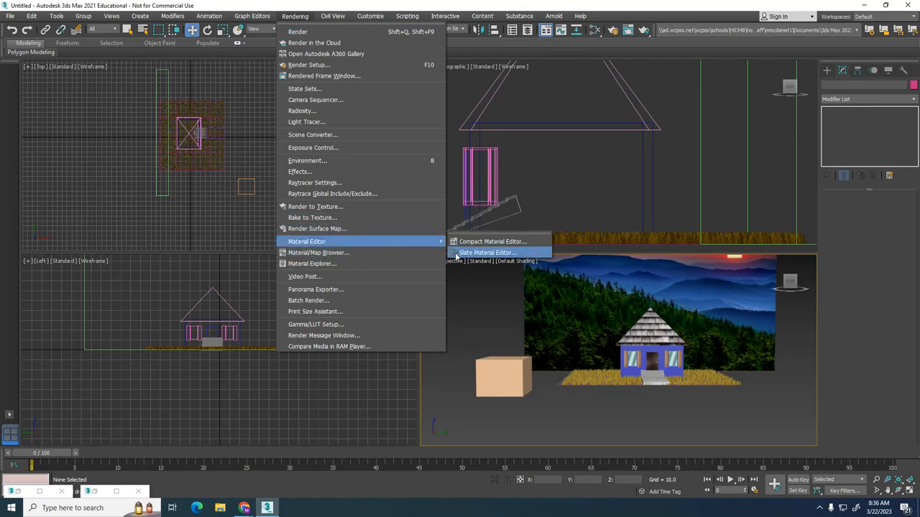
{"action": "mouse_move", "coordinate": [487, 253]}
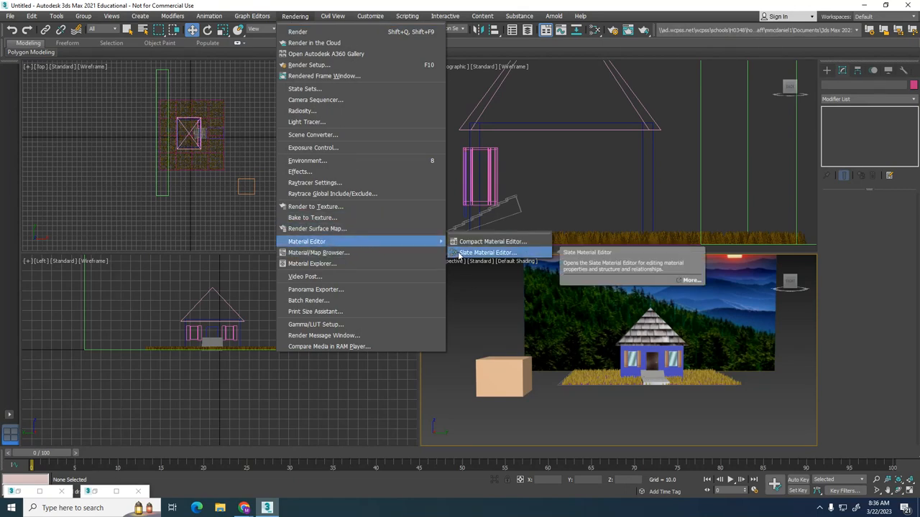
{"action": "left_click", "coordinate": [488, 253]}
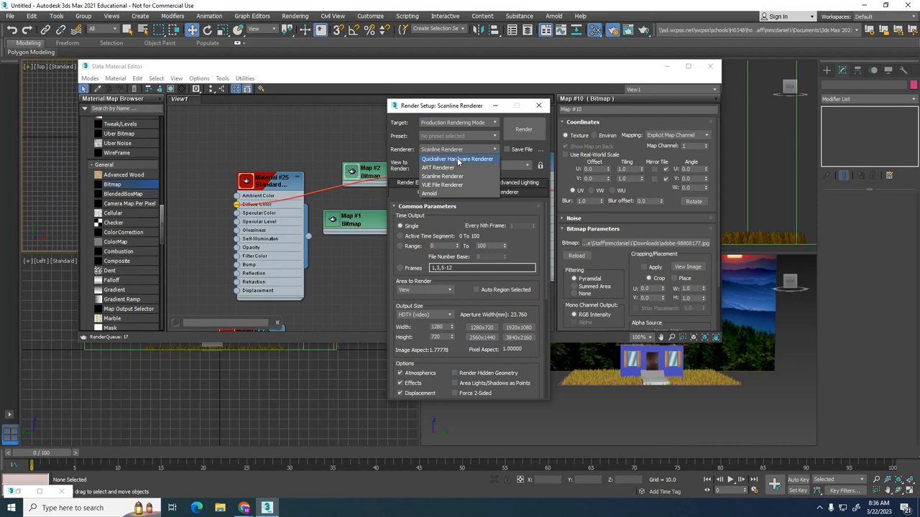
{"action": "mouse_move", "coordinate": [446, 176]}
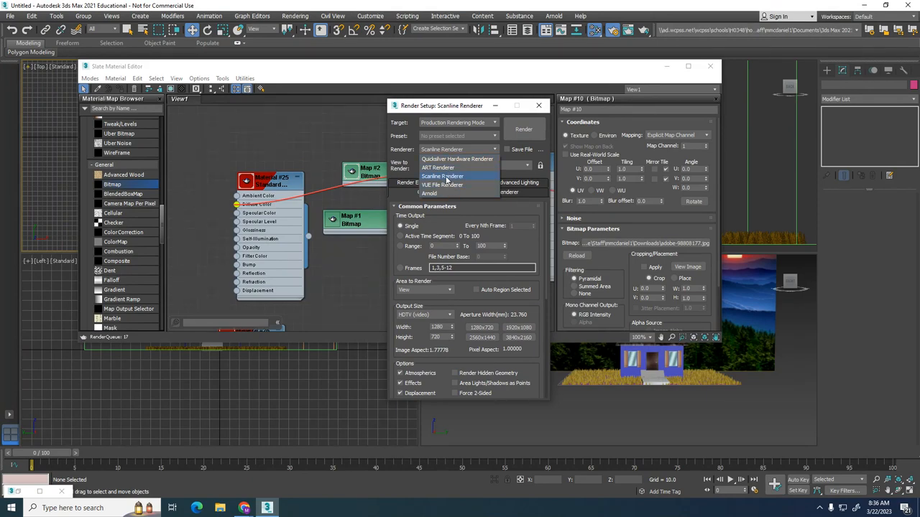
- Choose Scanline Renderer as the production renderer in Render Setup
{"action": "left_click", "coordinate": [443, 175]}
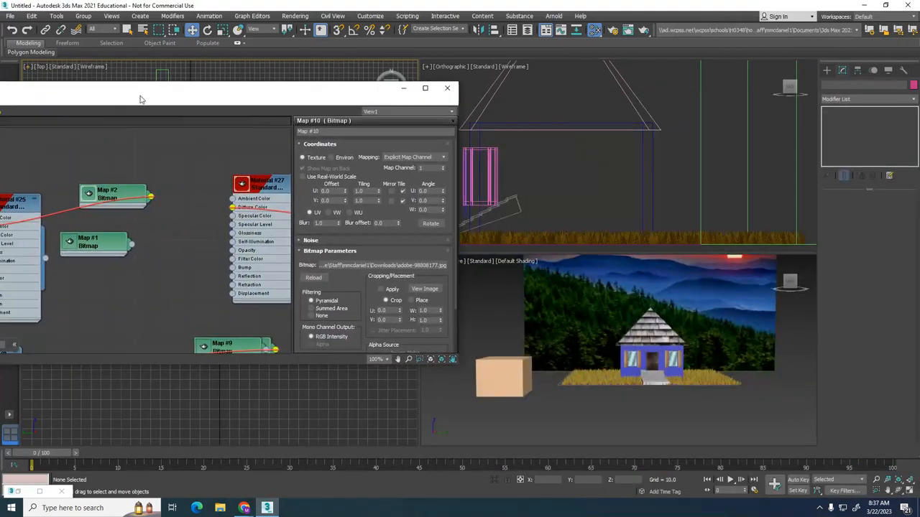
- Maximize the Slate editor and add a Standard (Legacy) material node
{"action": "left_click", "coordinate": [502, 374]}
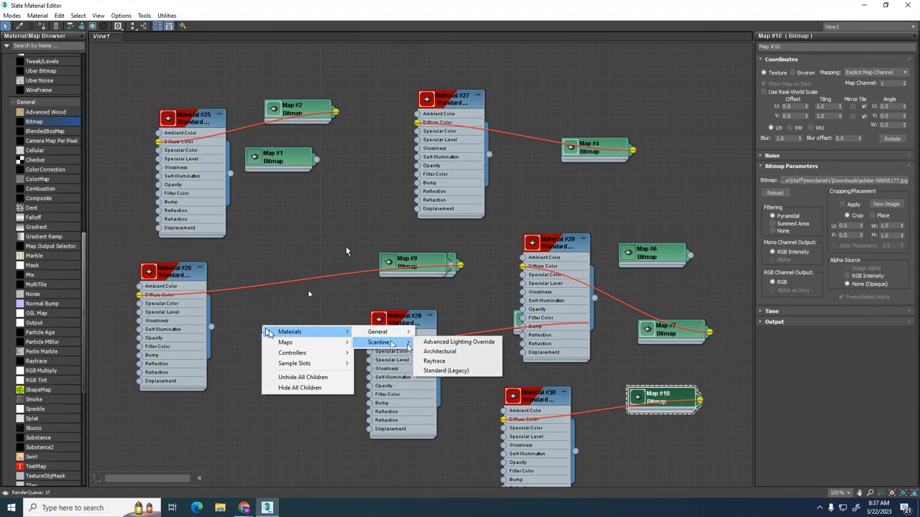
{"action": "mouse_move", "coordinate": [445, 371]}
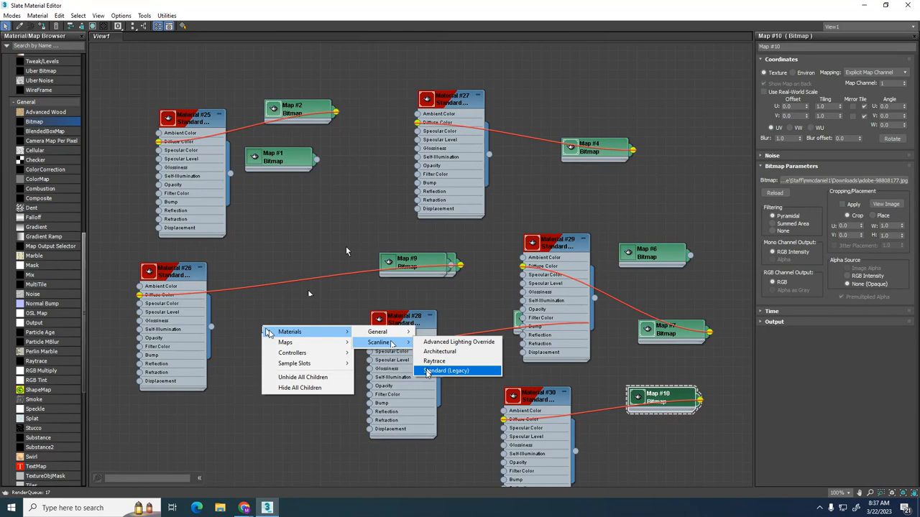
{"action": "left_click", "coordinate": [446, 371]}
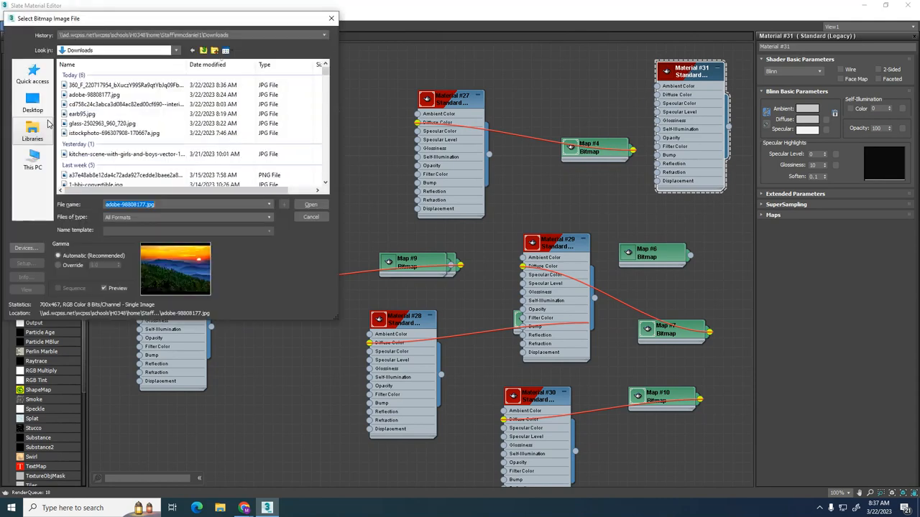
- Load the roof-tile JPG from Downloads as the material's diffuse bitmap
{"action": "left_click", "coordinate": [122, 85]}
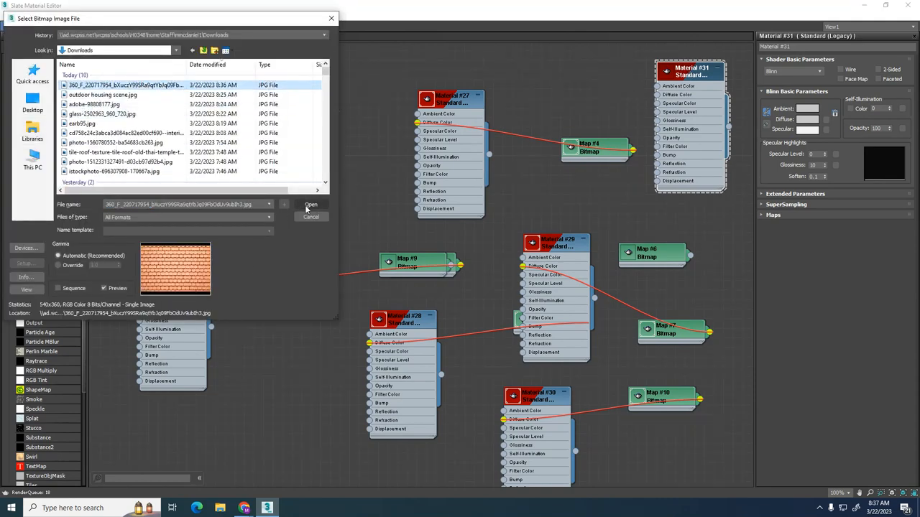
{"action": "left_click", "coordinate": [311, 205]}
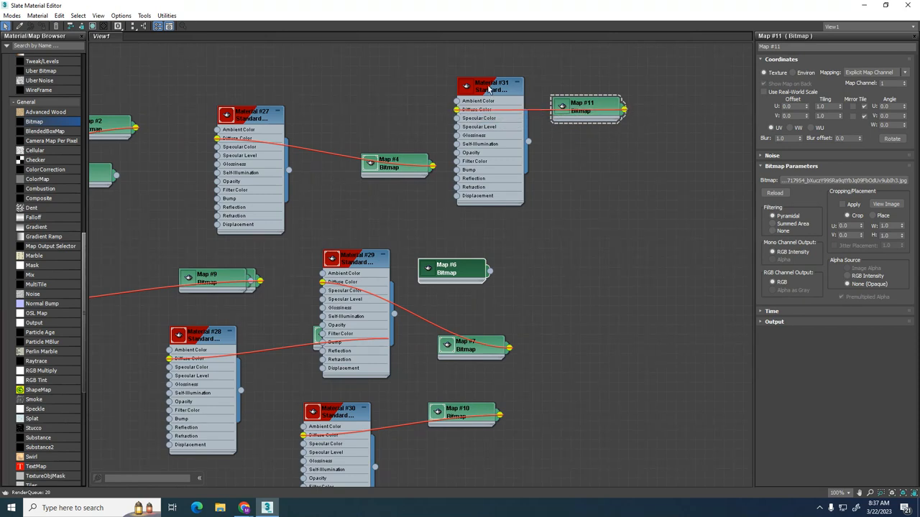
- Assign the roof-tile material to the selected box from the node's menu
{"action": "right_click", "coordinate": [488, 86]}
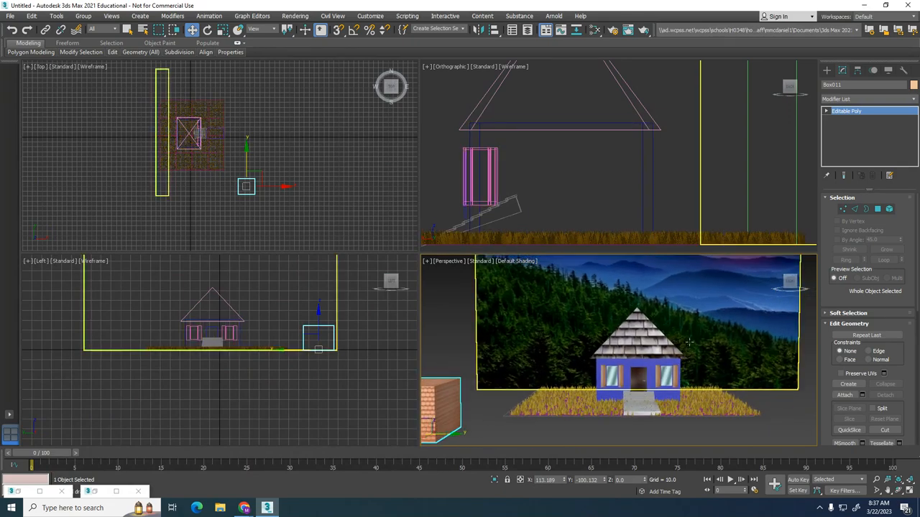
{"action": "mouse_move", "coordinate": [625, 301]}
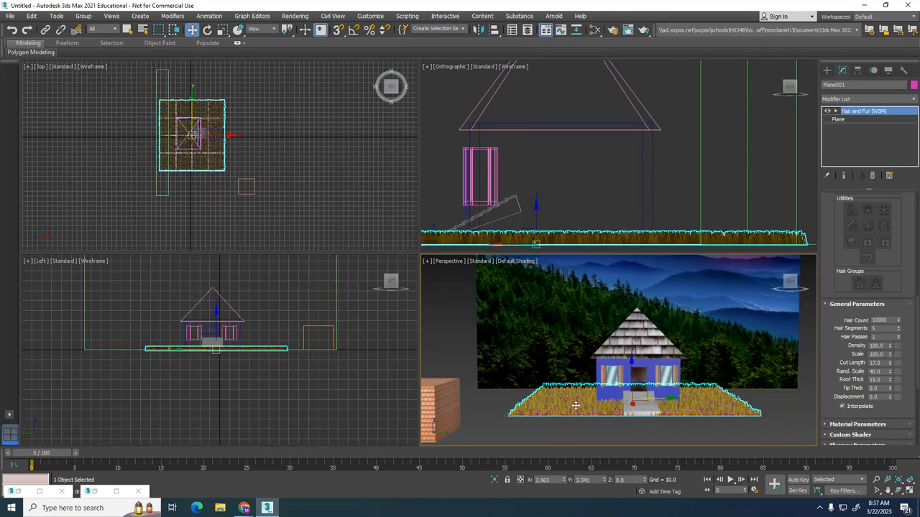
{"action": "left_click", "coordinate": [638, 374]}
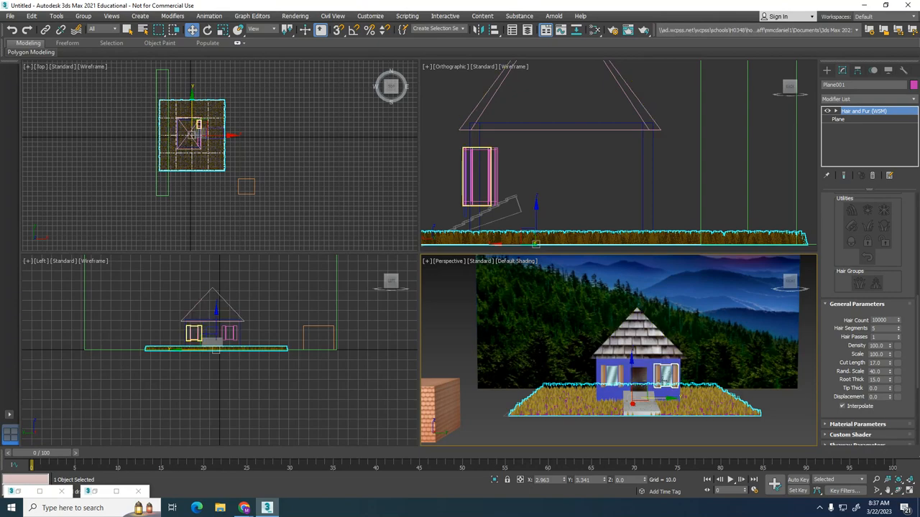
{"action": "left_click", "coordinate": [638, 338]}
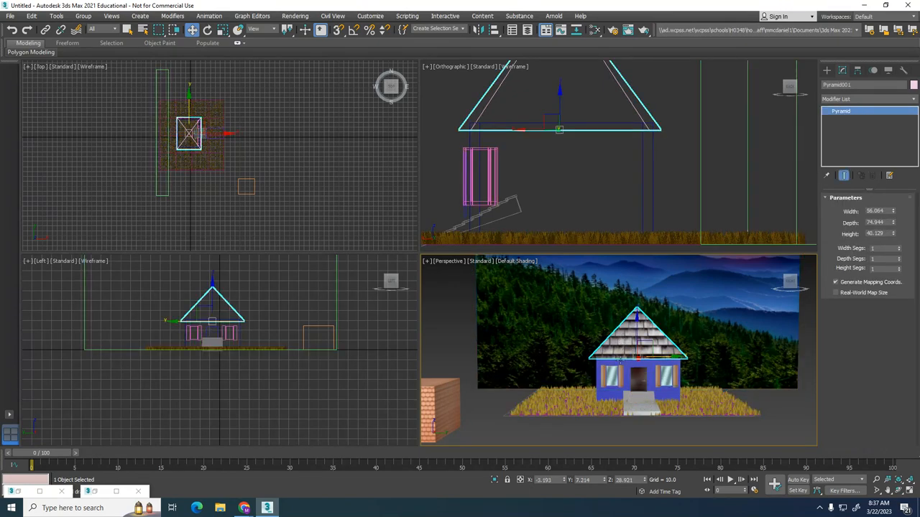
{"action": "left_click", "coordinate": [635, 360]}
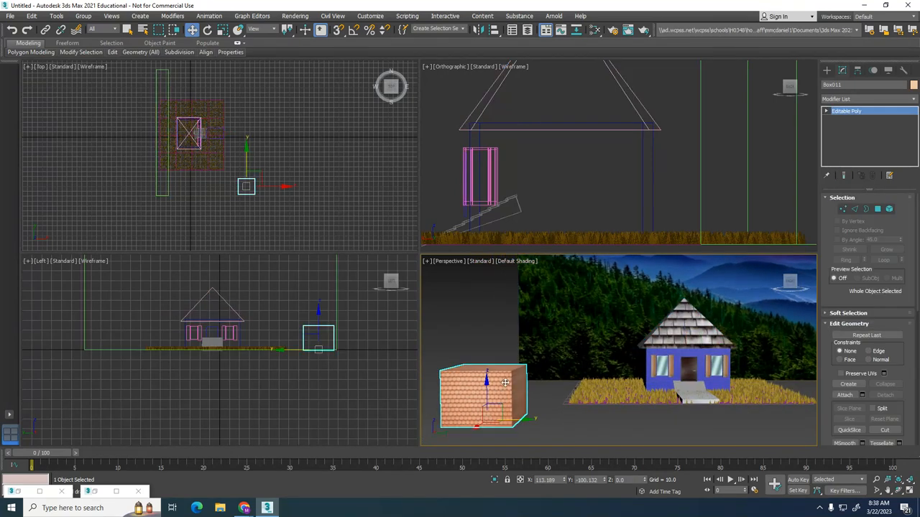
{"action": "left_click", "coordinate": [506, 387]}
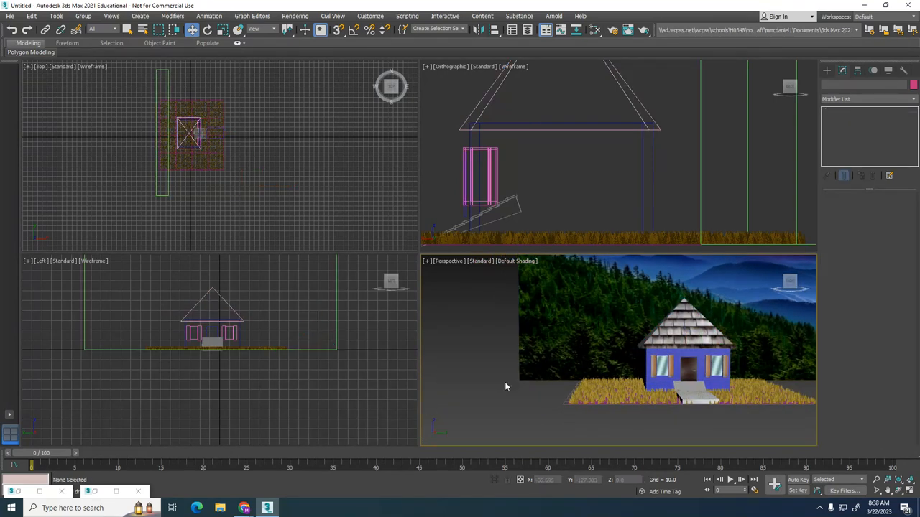